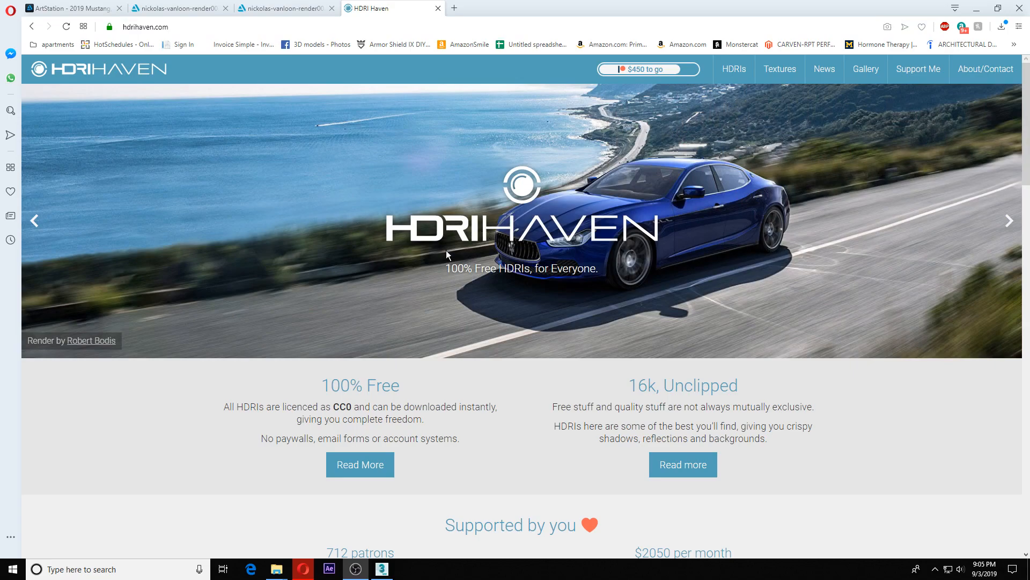
Step: Browse HDRI Haven's HDRIs, filter to the Skies category and scroll through the results
scroll("down", 3)
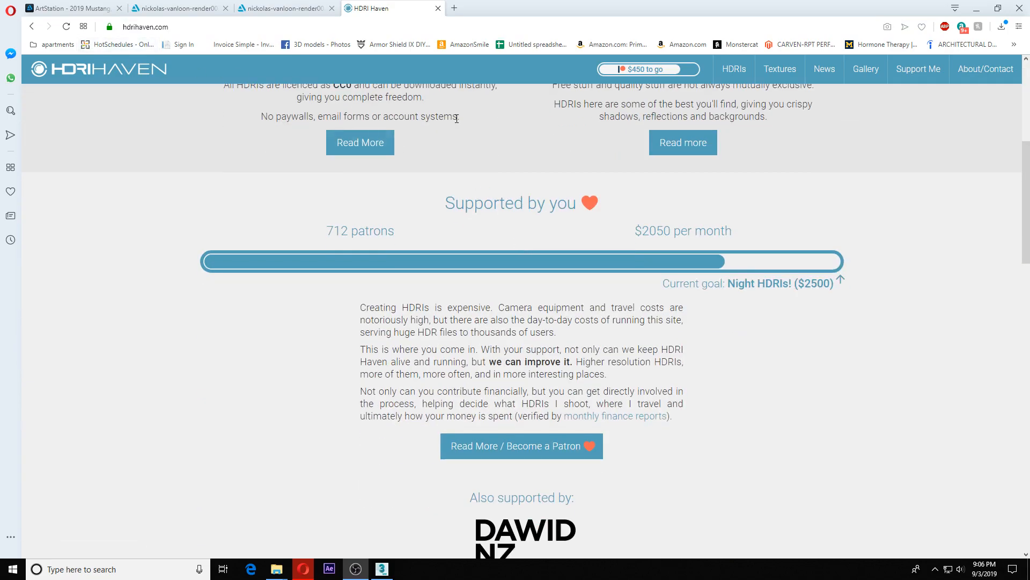
scroll("down", 3)
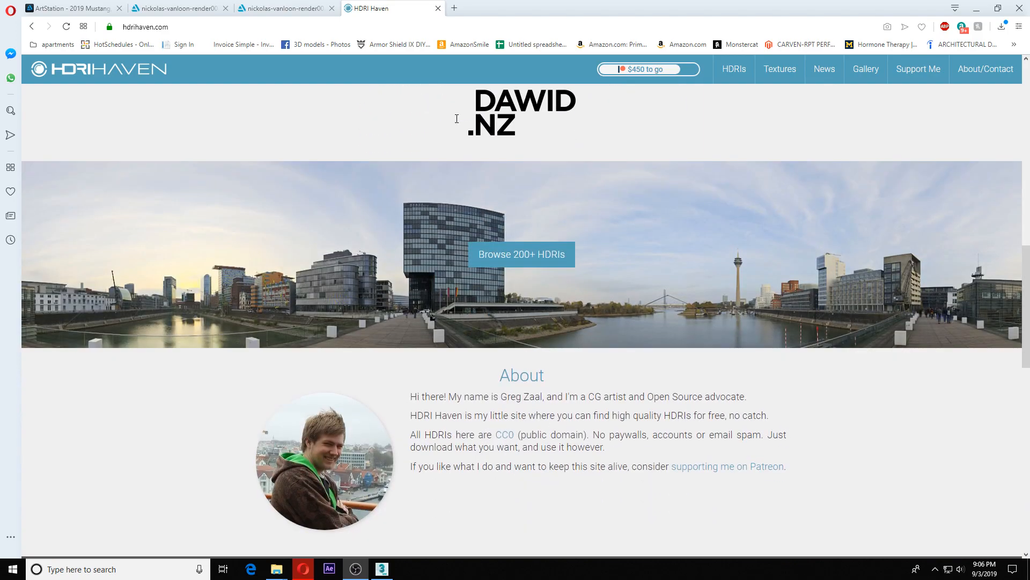
mouse_move(521, 255)
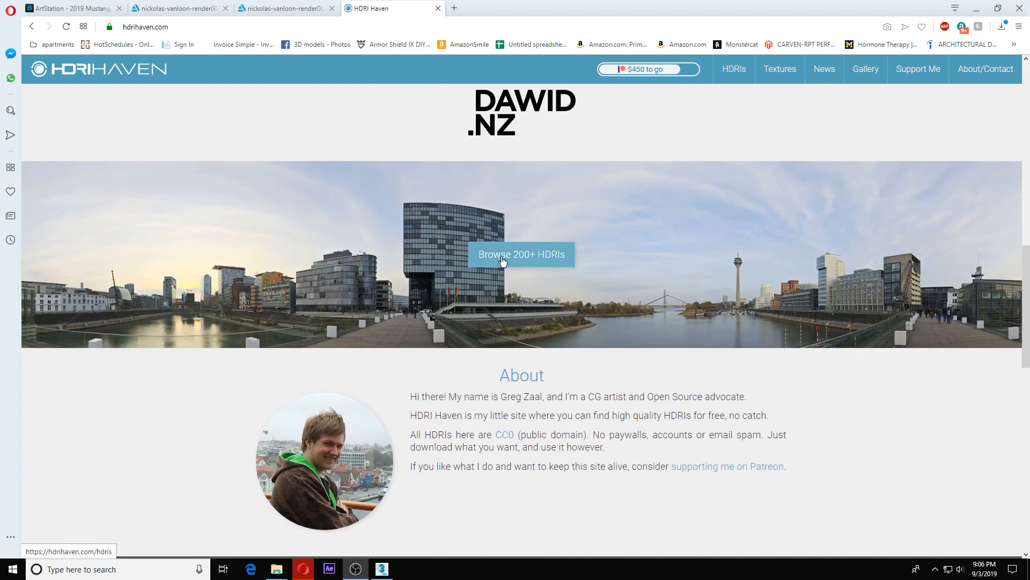
left_click(521, 255)
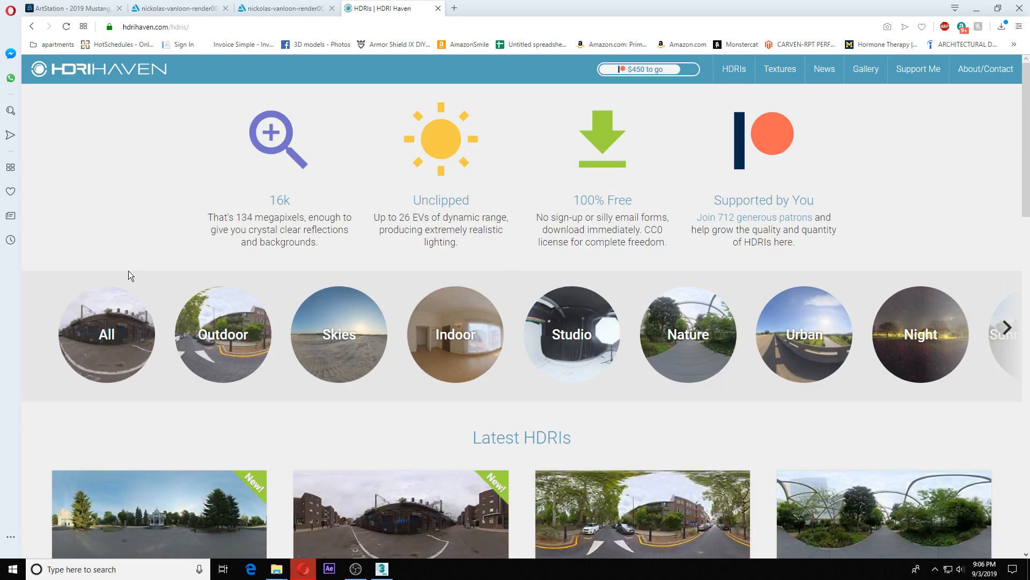
mouse_move(715, 146)
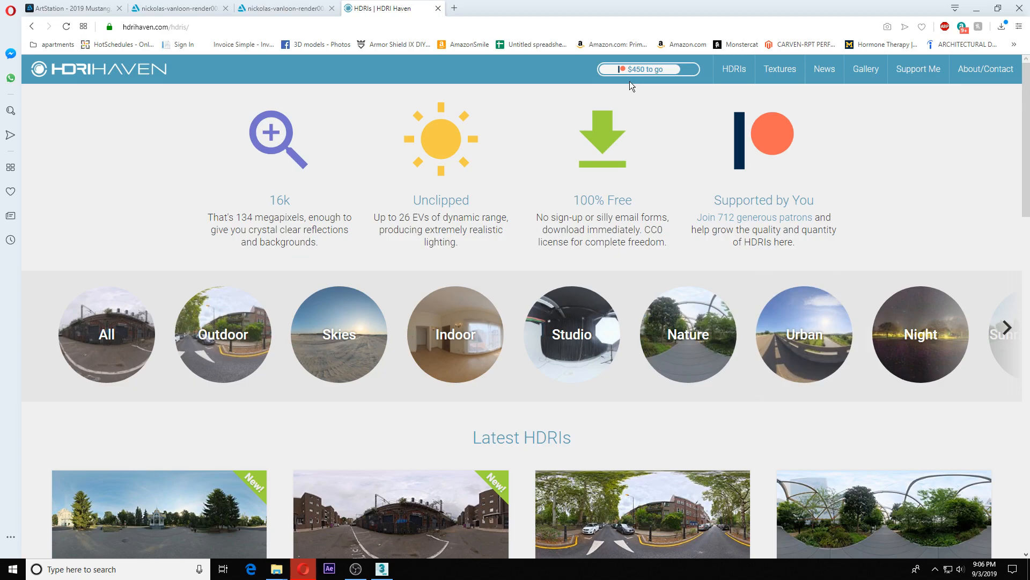
mouse_move(345, 275)
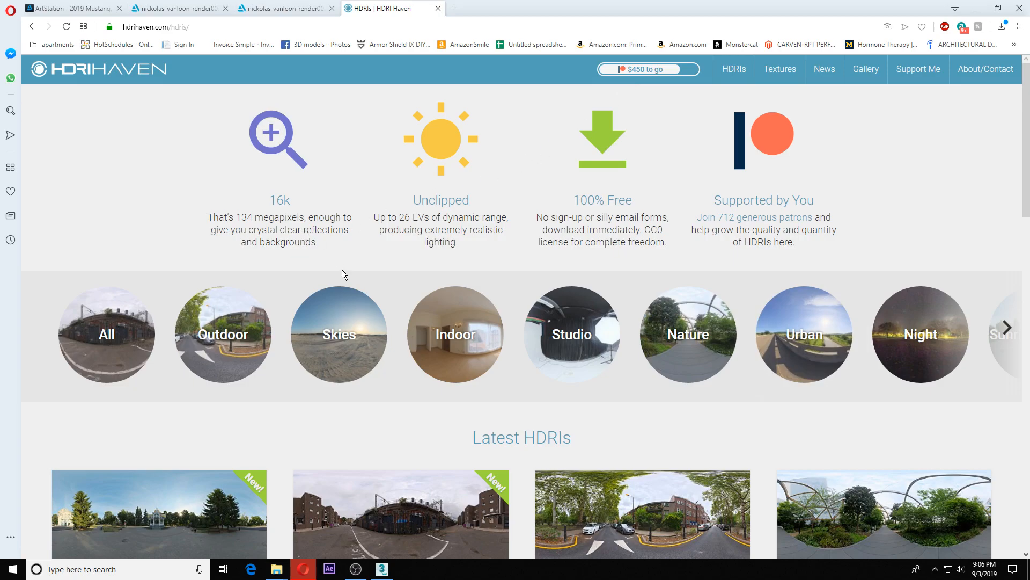
left_click(339, 334)
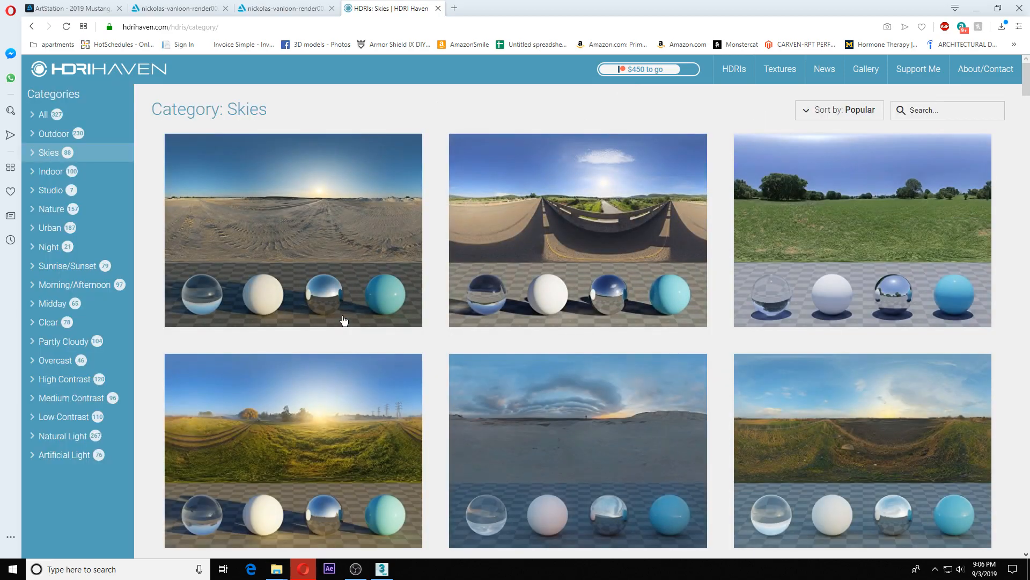
scroll("down", 3)
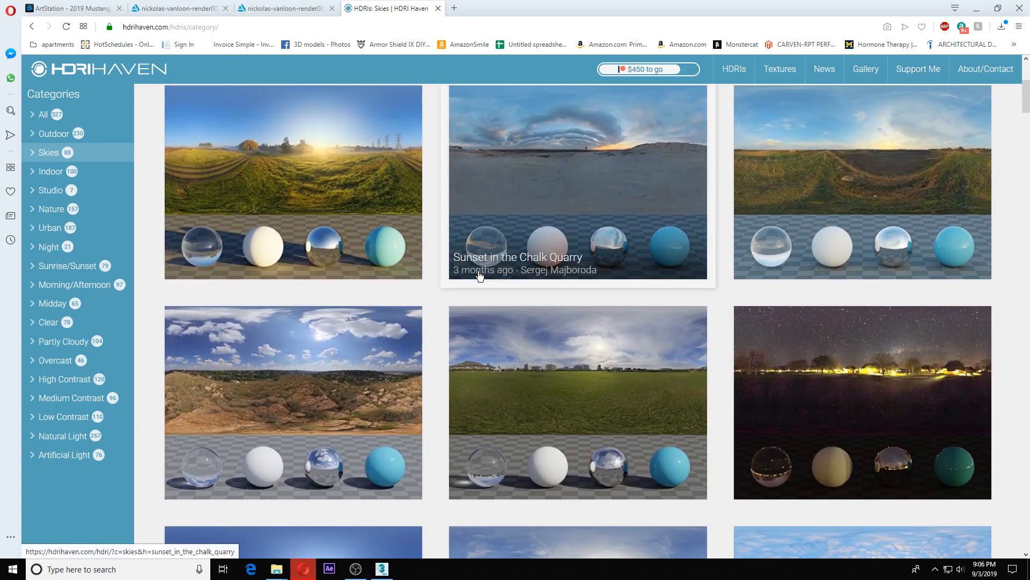
scroll("down", 3)
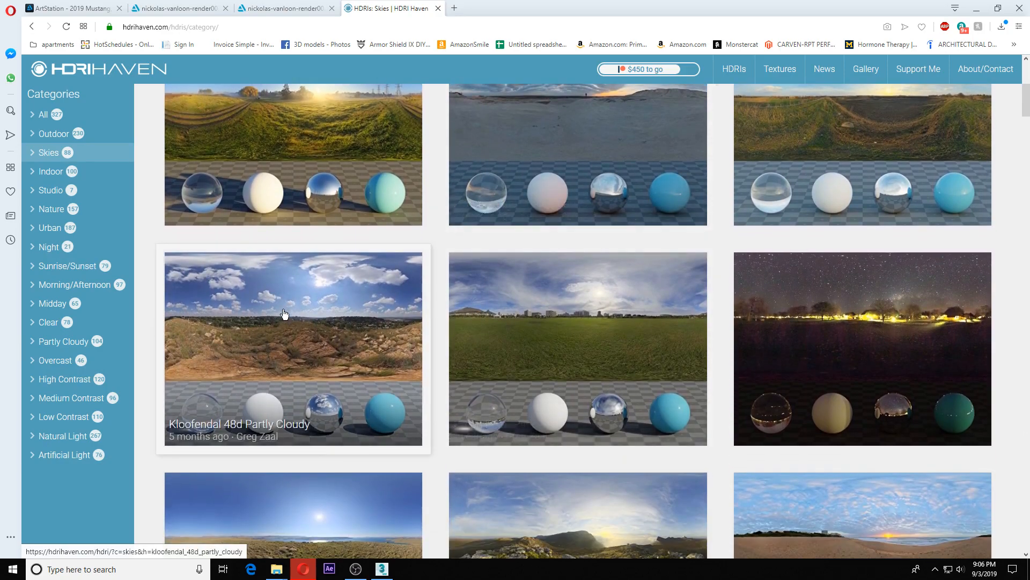
Step: Download the 4k HDR file of Kloofendal 48d Partly Cloudy
left_click(285, 313)
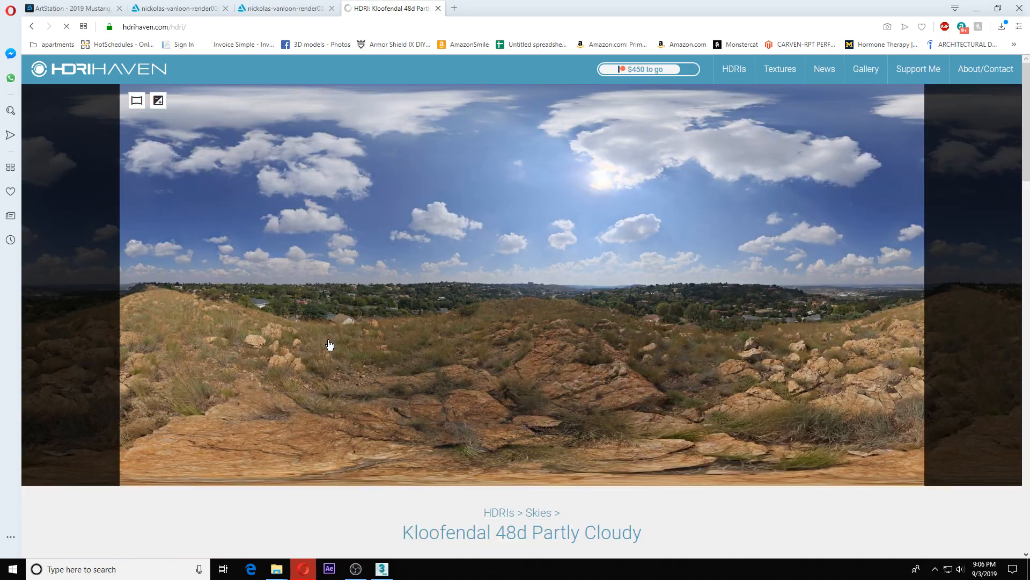
scroll("down", 3)
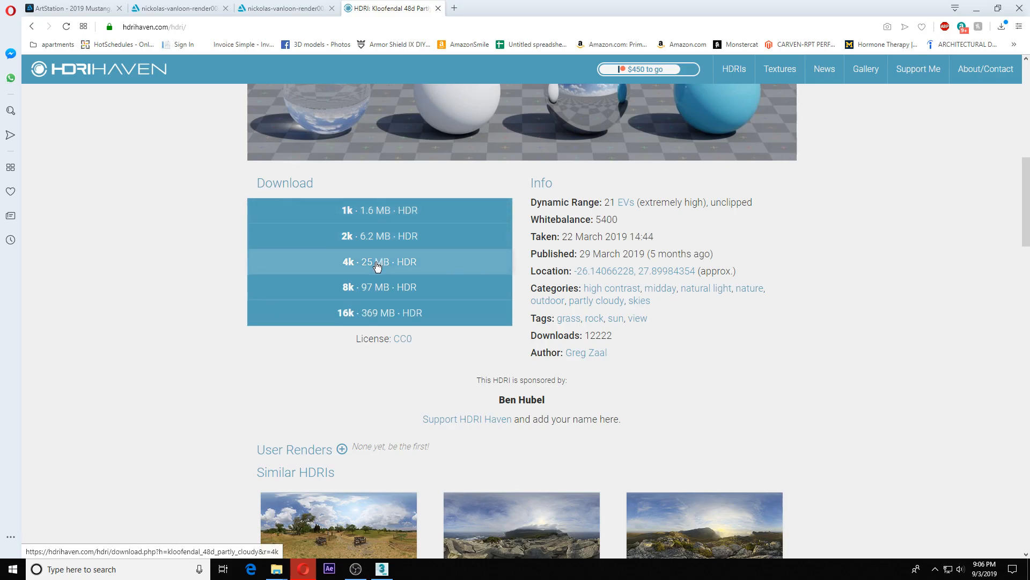
left_click(380, 262)
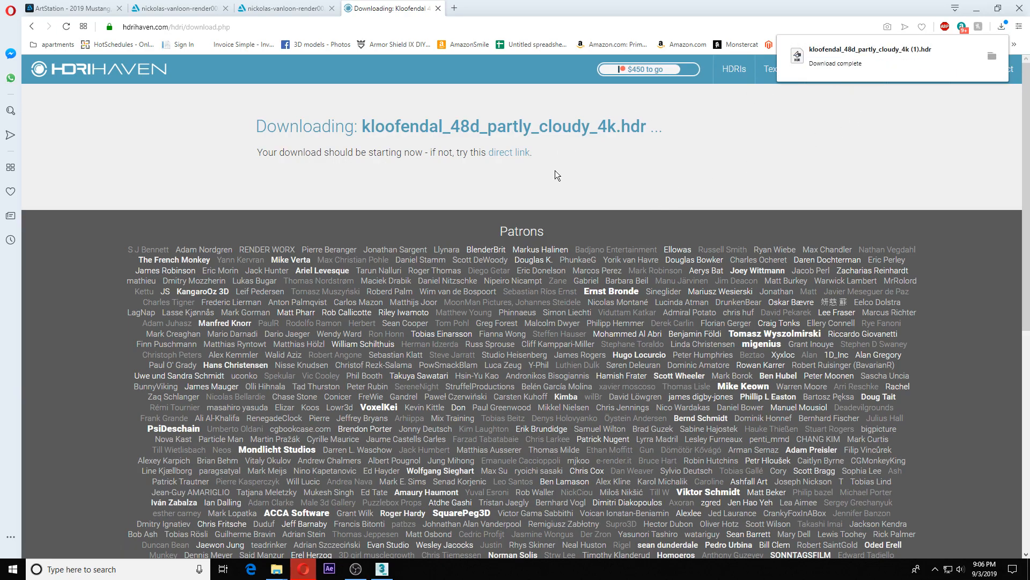
mouse_move(727, 92)
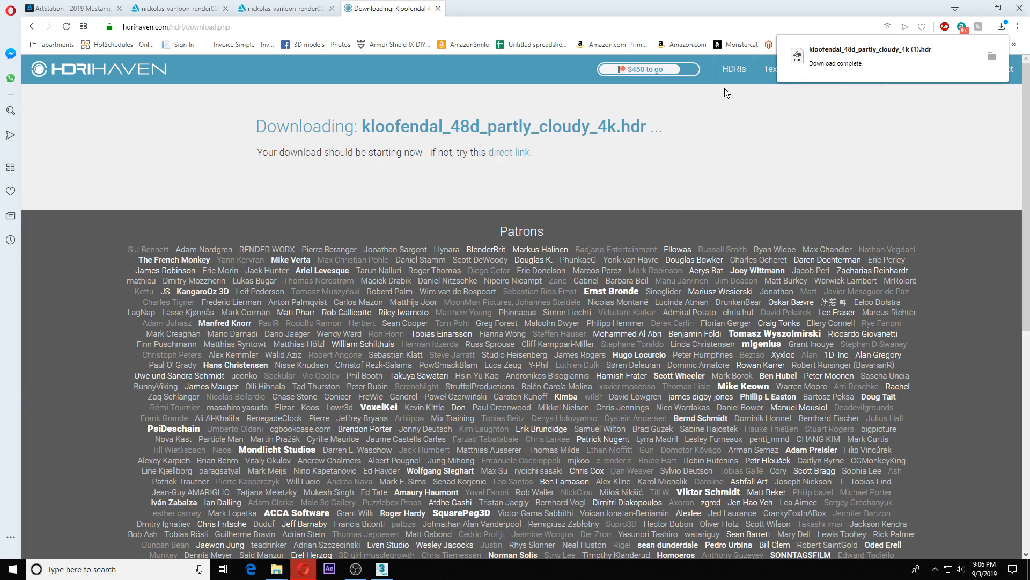
mouse_move(834, 179)
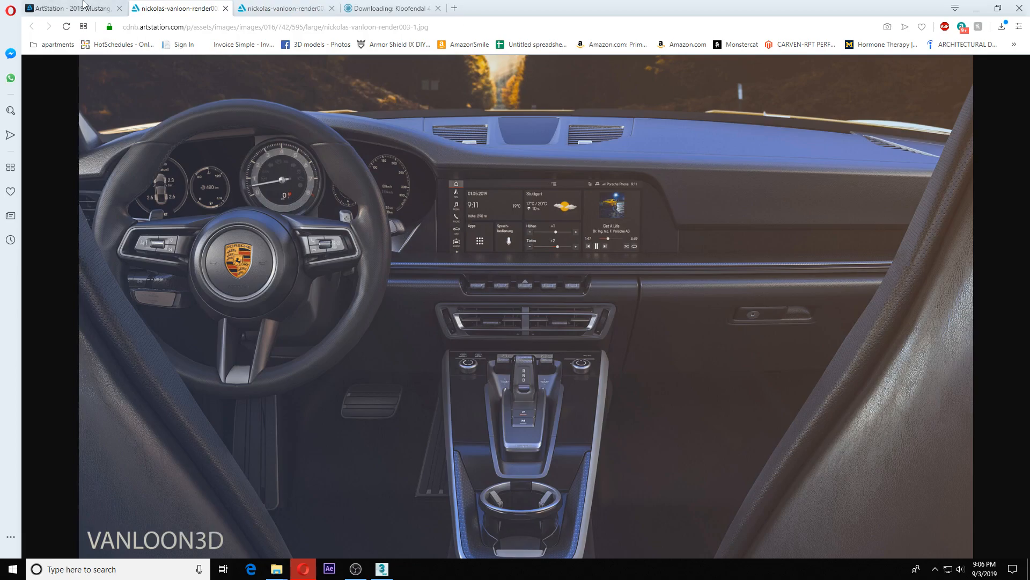
Step: Return to the ArtStation 2019 Mustang artwork tab
left_click(66, 8)
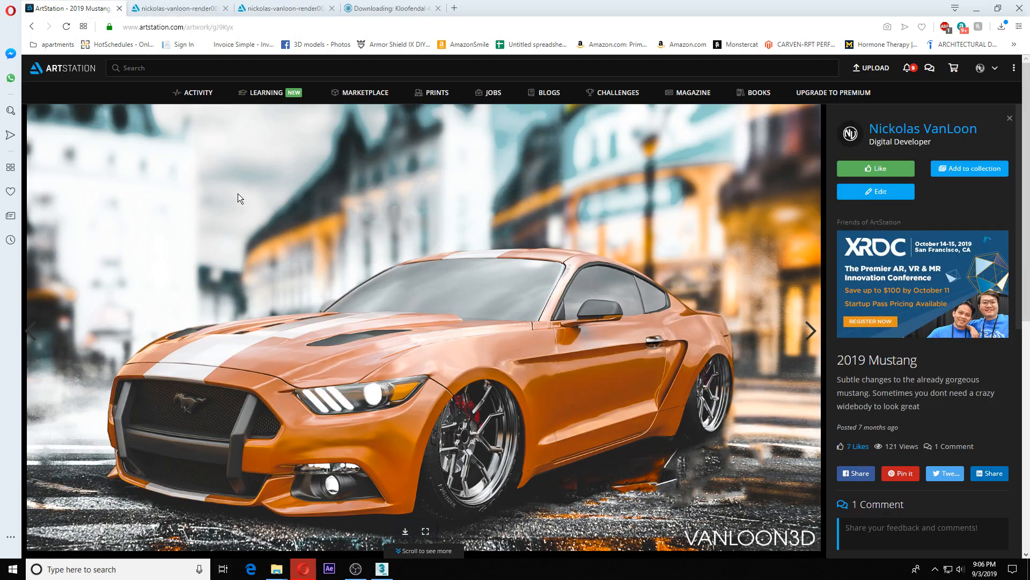
mouse_move(543, 408)
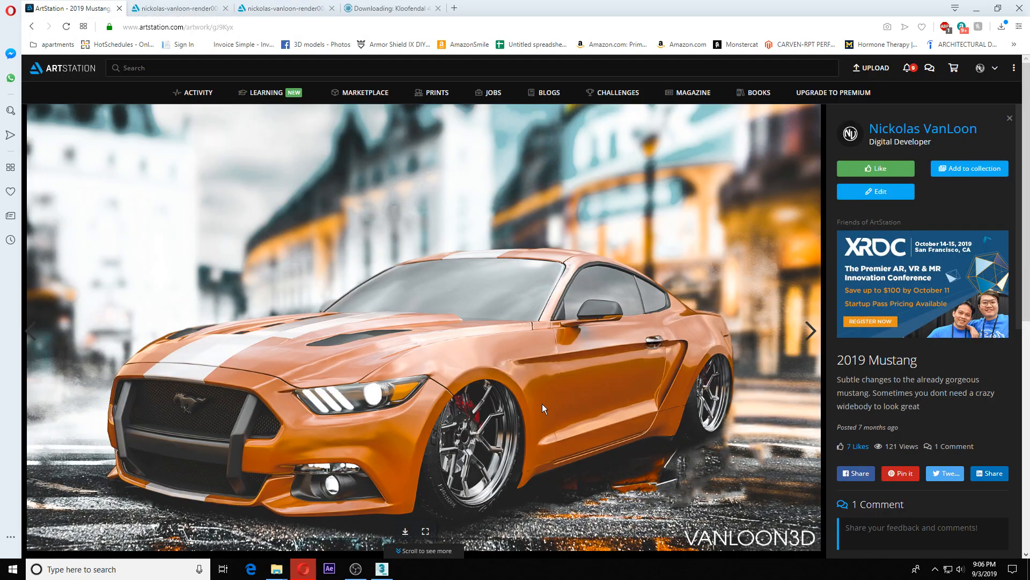
mouse_move(404, 268)
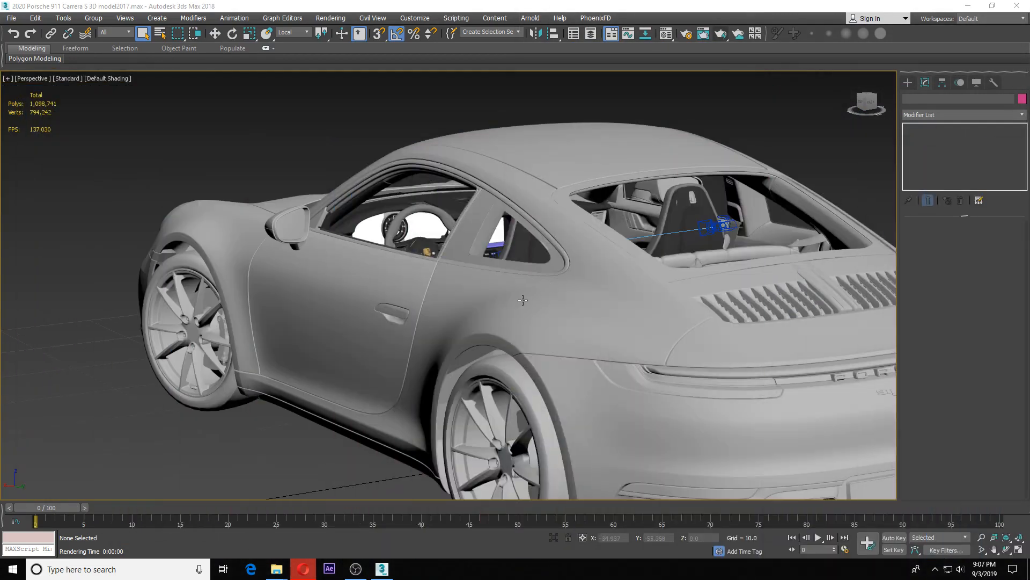
Step: Pan the Perspective viewport to recentre the whole Porsche above the grid
left_click(523, 299)
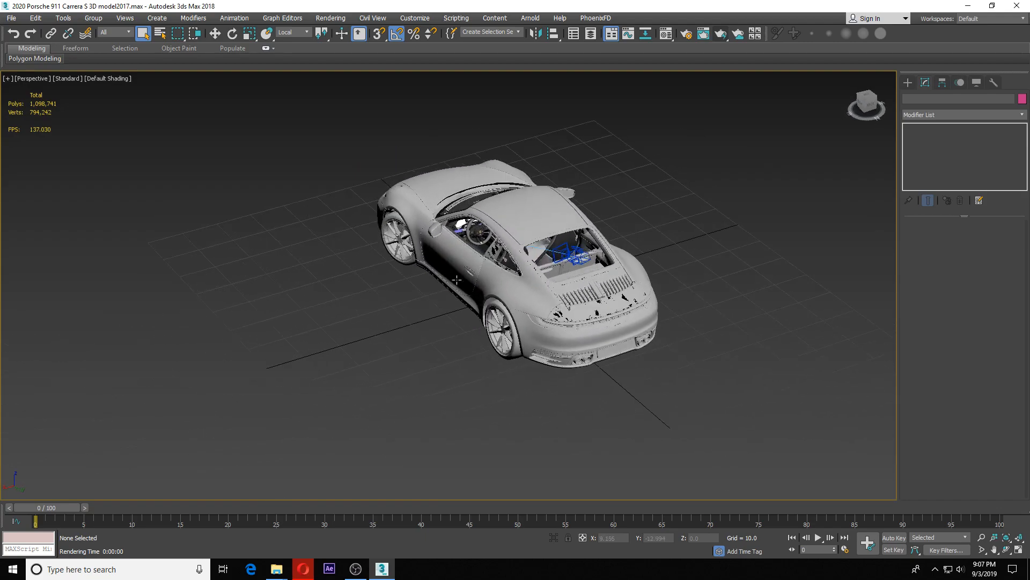
left_click_drag(457, 281, 473, 315)
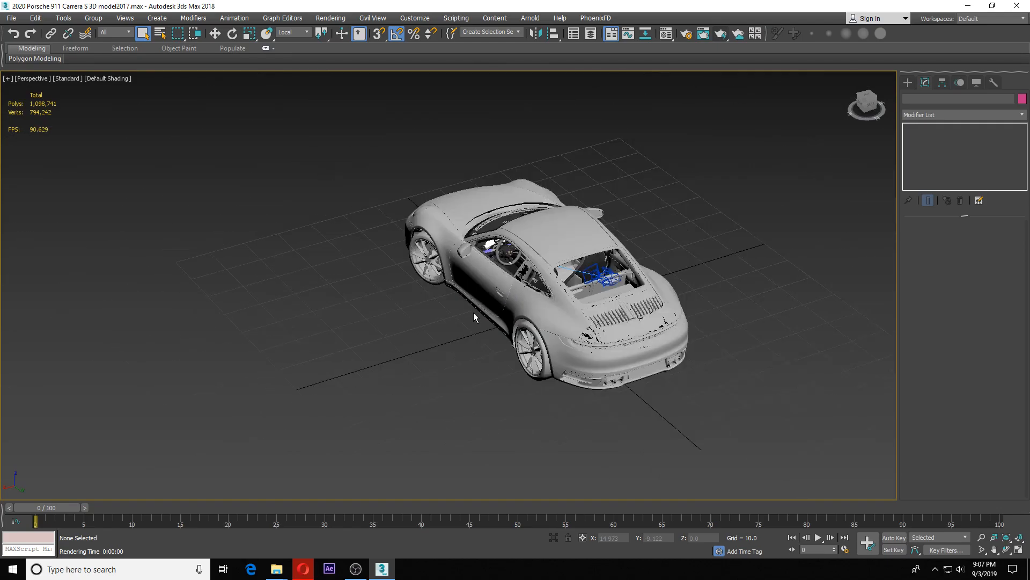
Step: Create a VRay plane light, VRayLight001, on the grid beside the Porsche
left_click(908, 82)
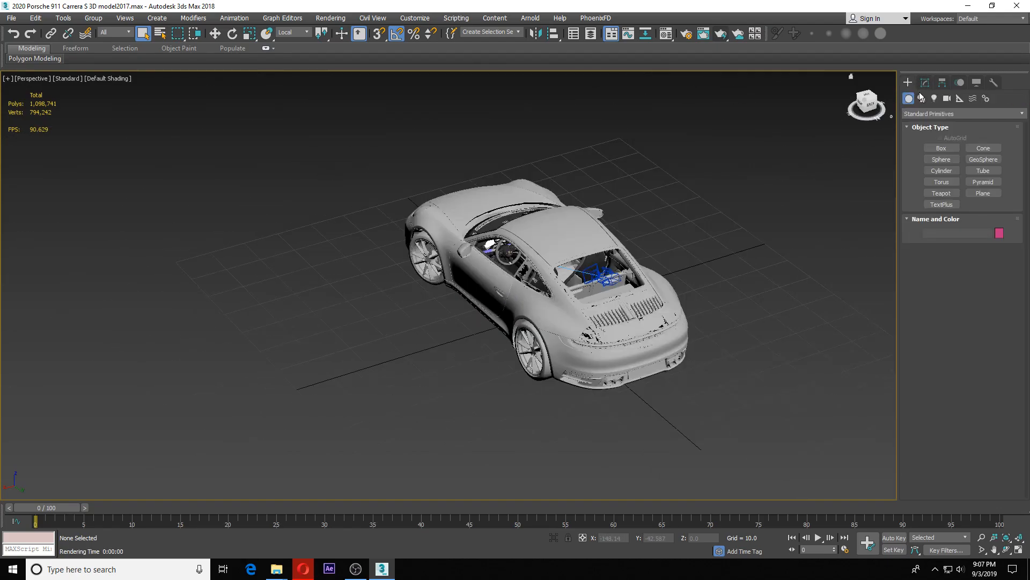
left_click(934, 98)
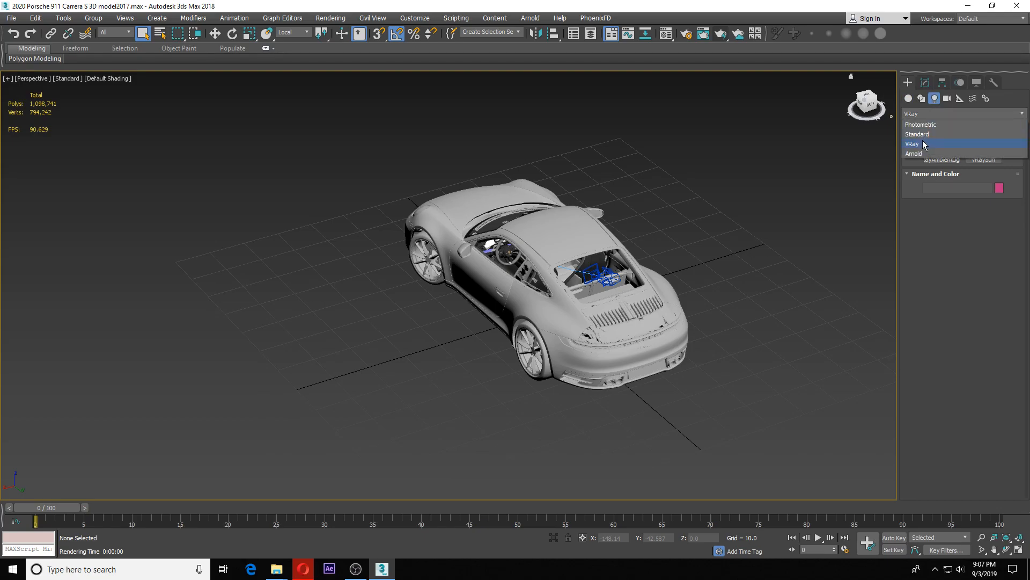
left_click(913, 144)
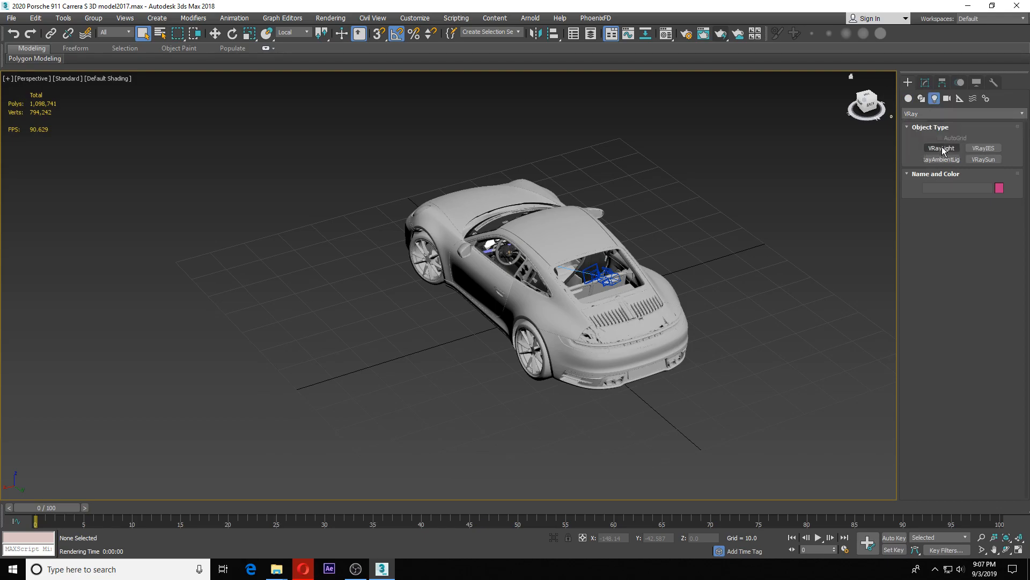
left_click(941, 148)
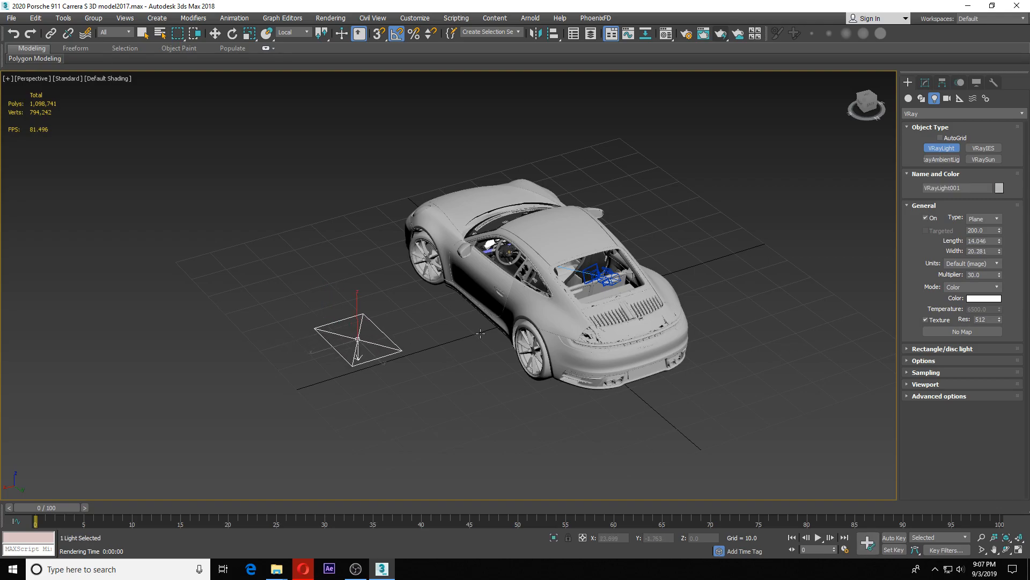
mouse_move(989, 224)
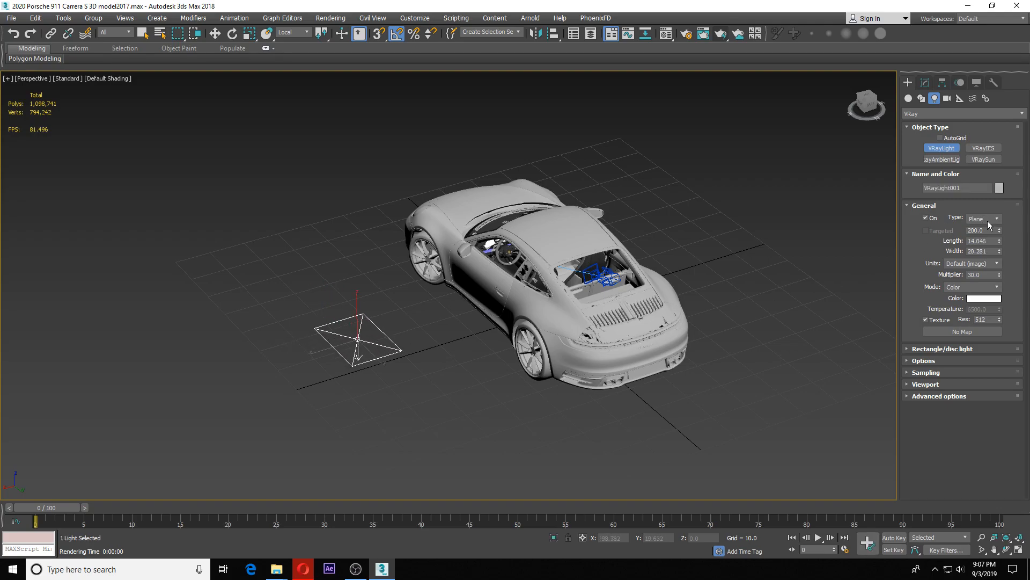
Step: Set VRayLight001's Type to Dome
left_click(996, 218)
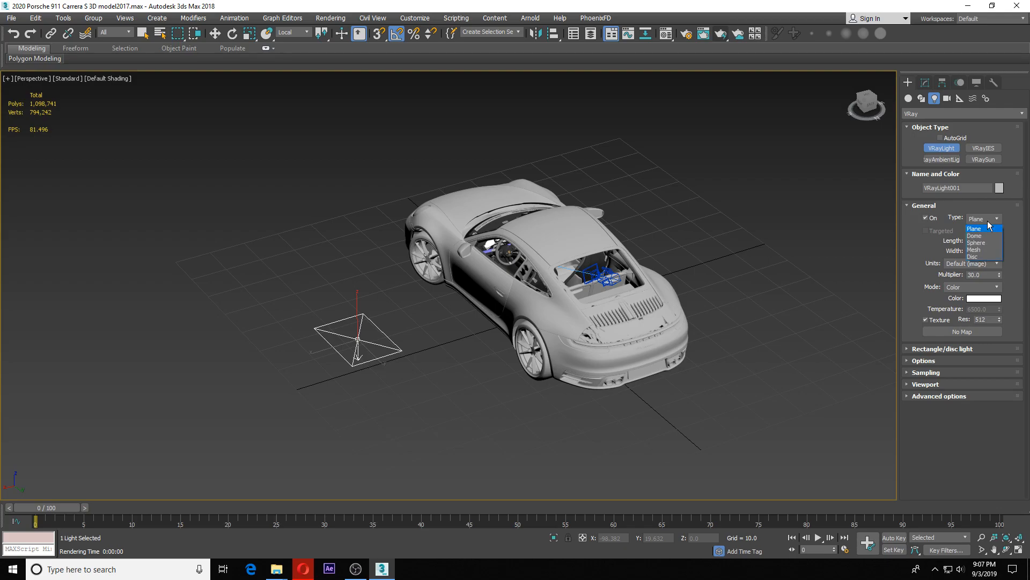
mouse_move(958, 221)
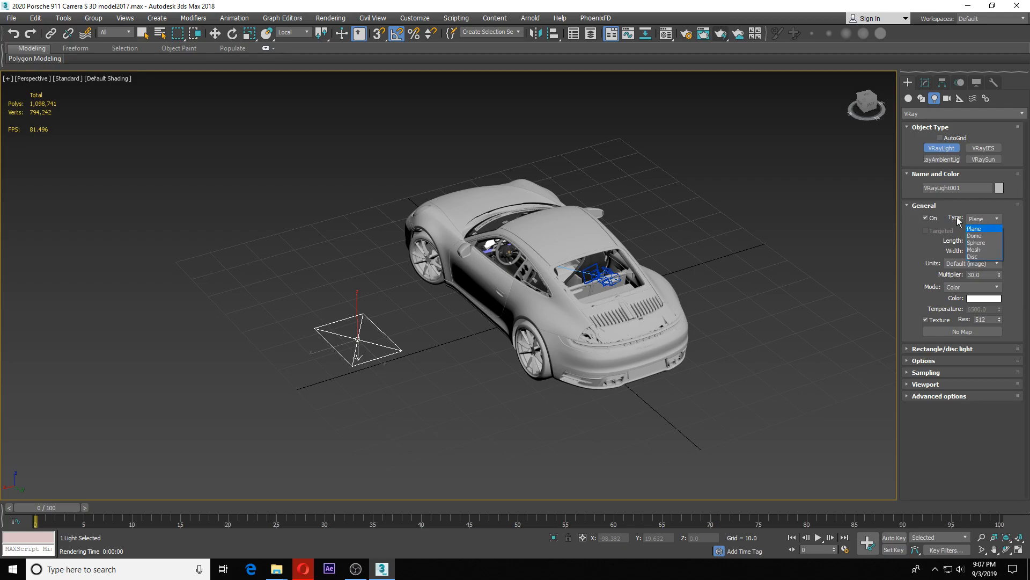
mouse_move(982, 236)
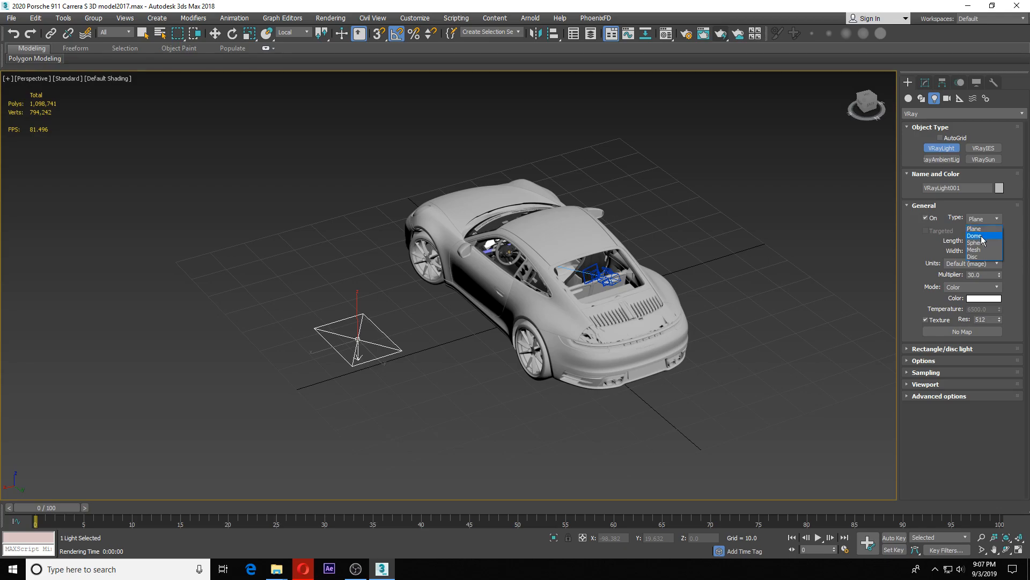
left_click(975, 235)
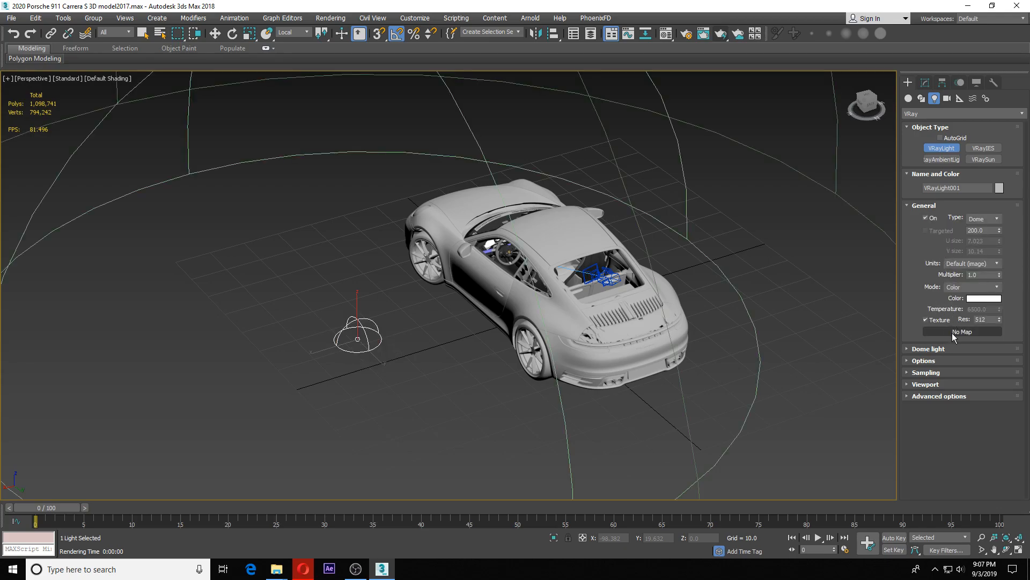
Step: Load the kloofendal HDR as a VRayHDRI dome texture at 2048 resolution
left_click(962, 331)
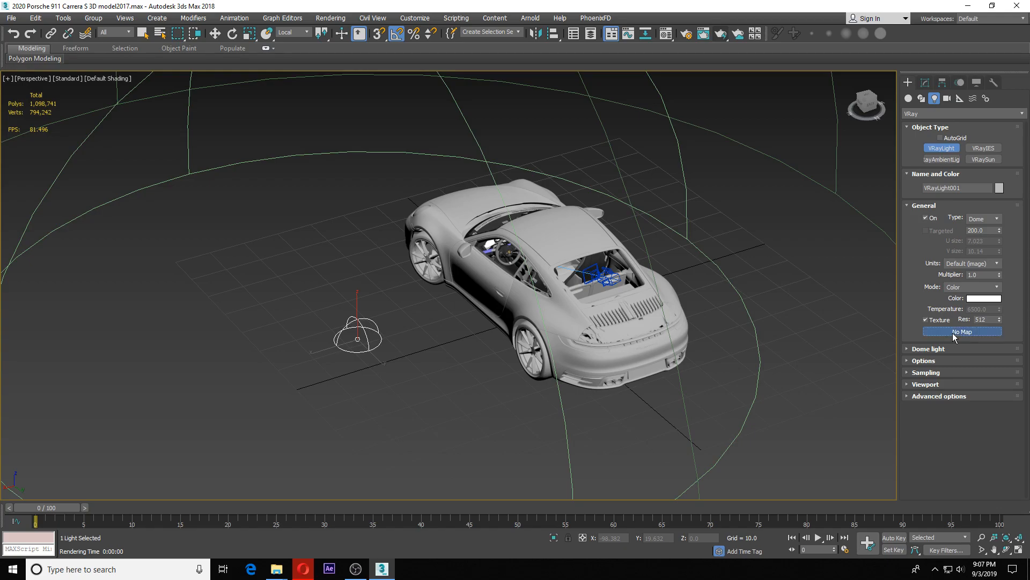
left_click(961, 331)
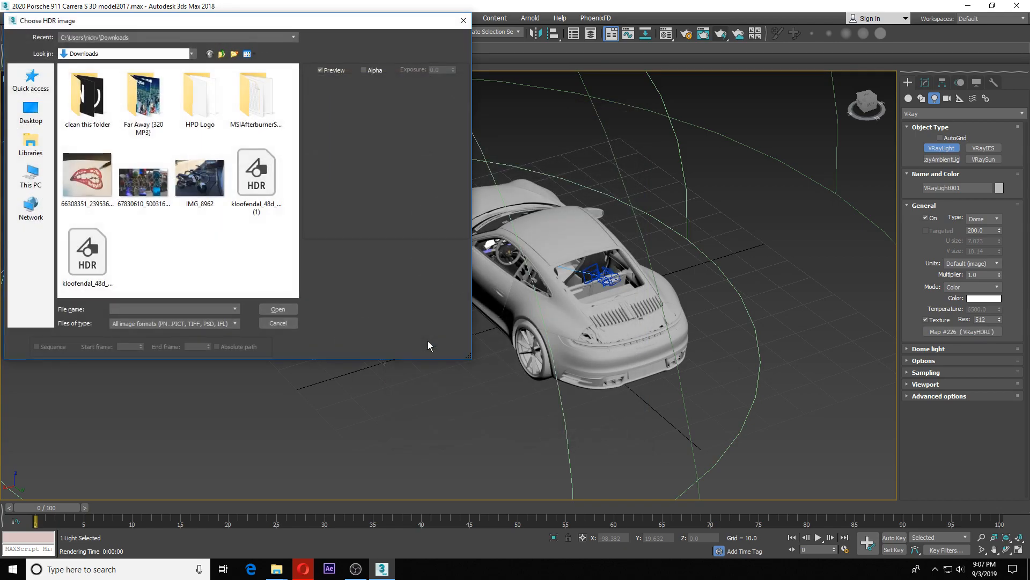
left_click(256, 172)
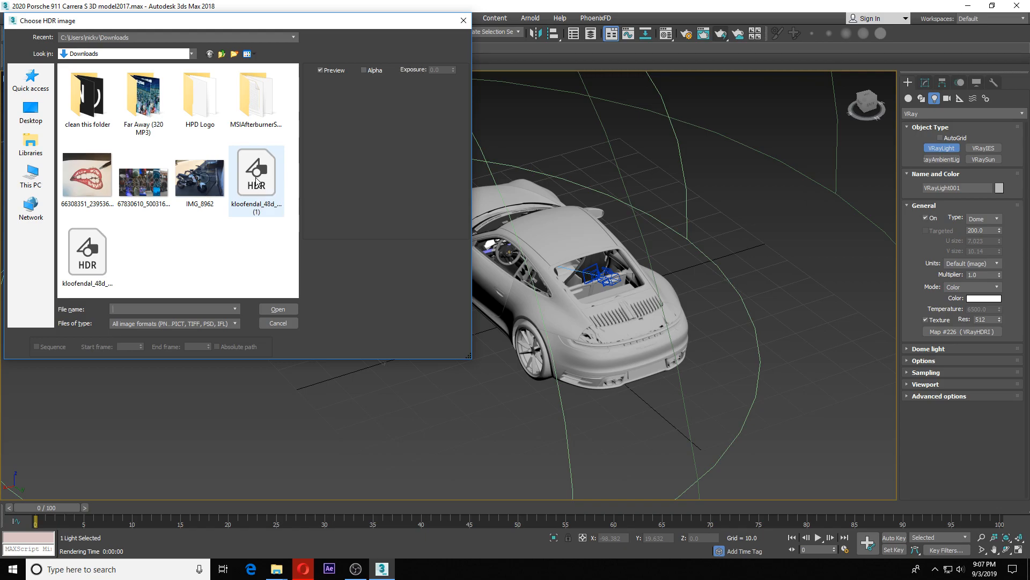
left_click(278, 323)
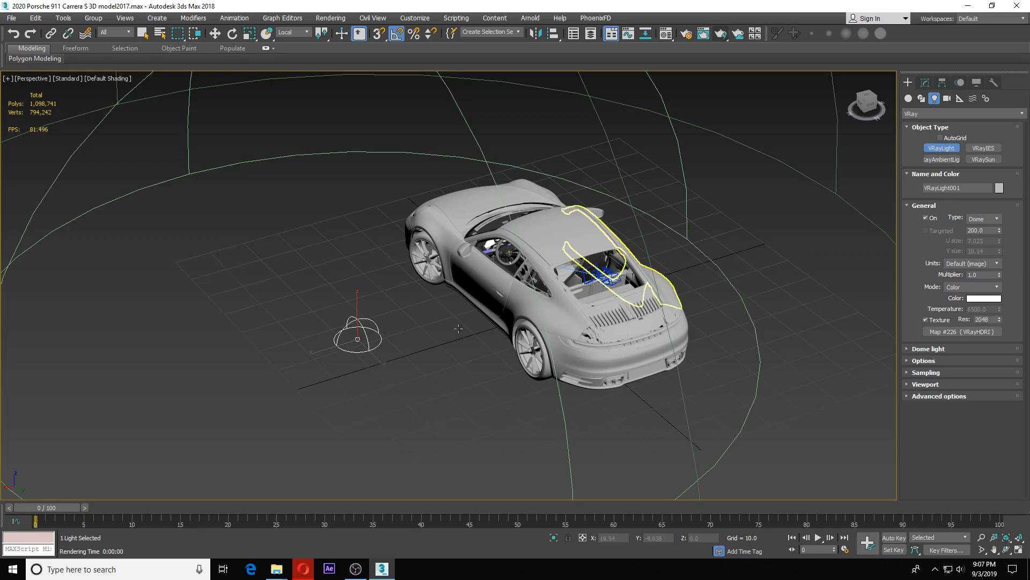
mouse_move(966, 322)
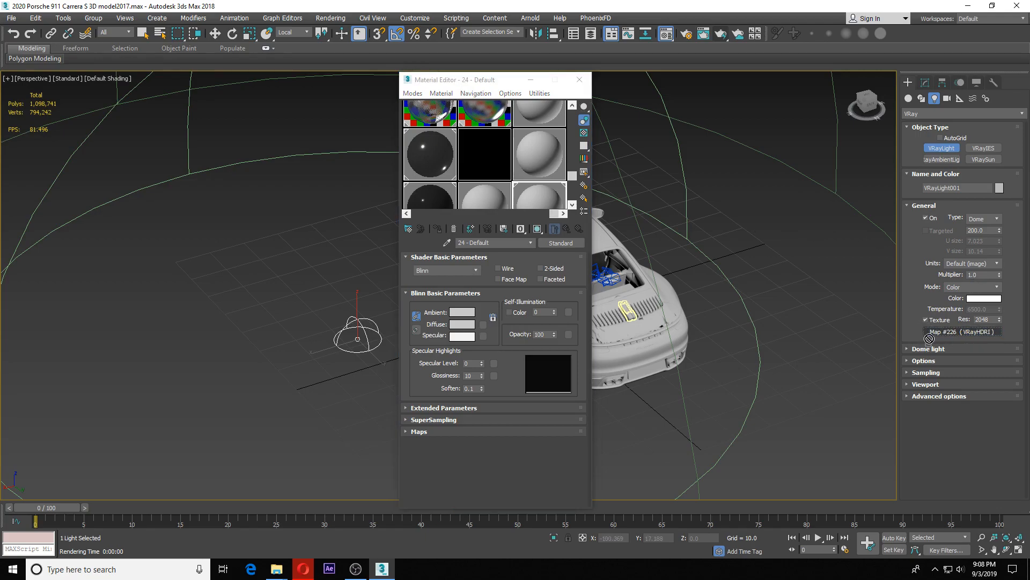
mouse_move(770, 276)
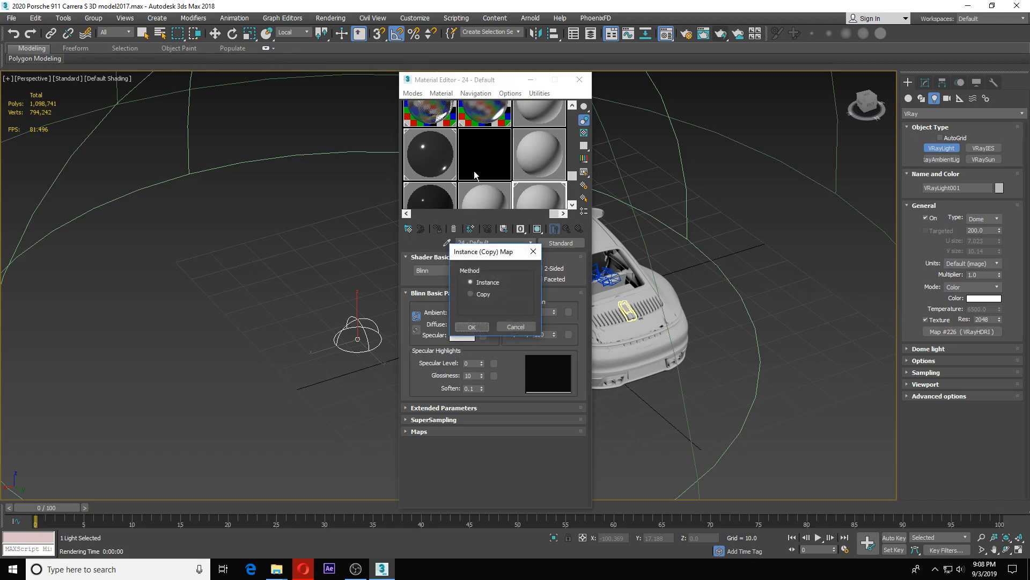
Step: Instance the dome's VRayHDRI map into a Material Editor slot with Spherical mapping
left_click(471, 327)
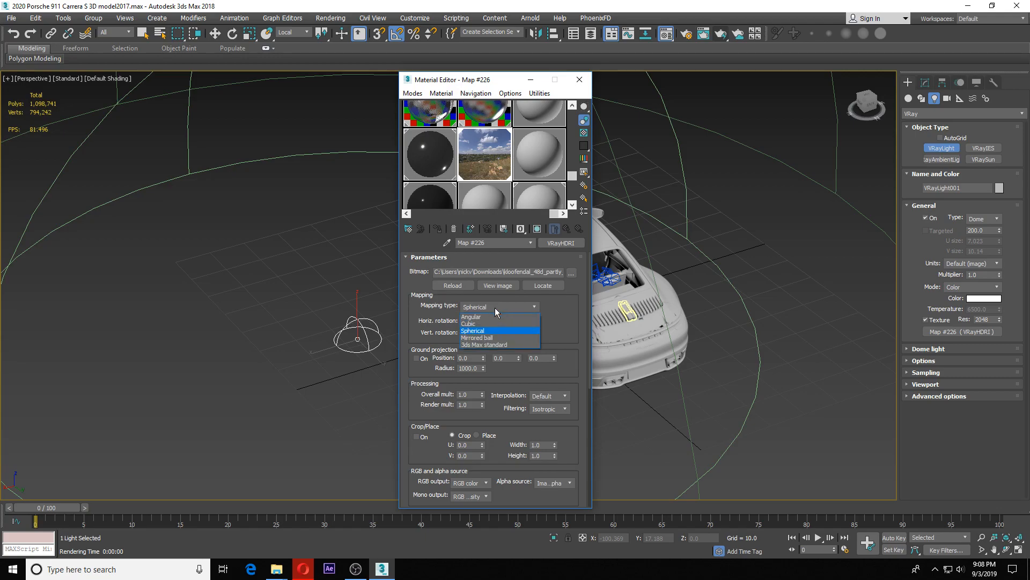
left_click(473, 331)
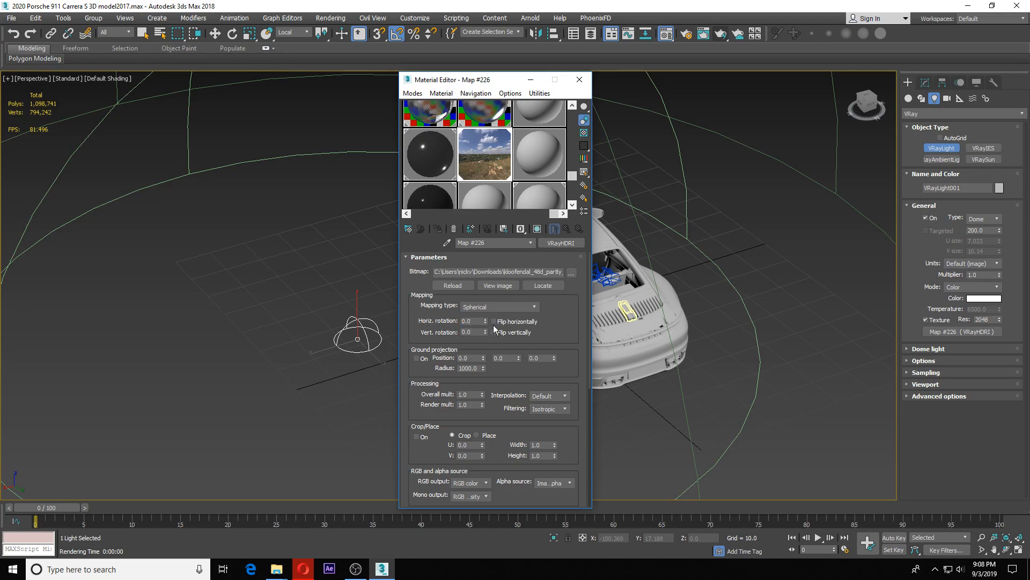
mouse_move(518, 316)
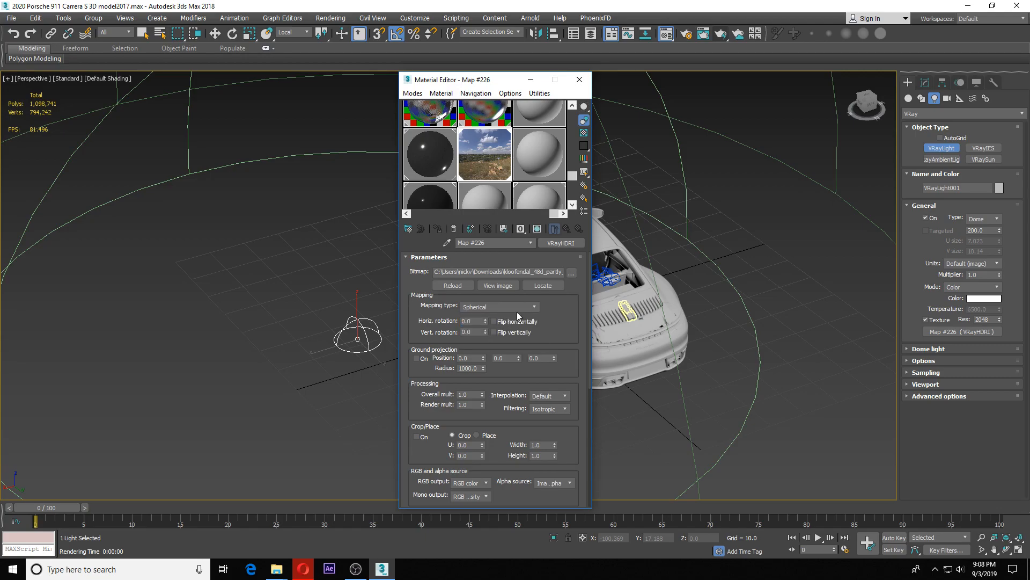
mouse_move(545, 129)
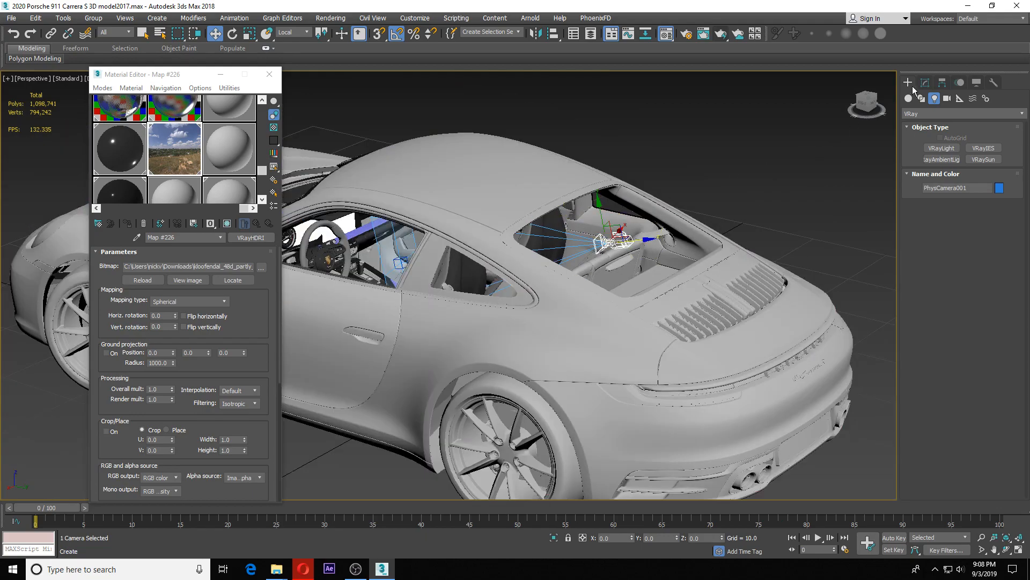
Step: Open PhysCamera001's Modify panel settings and edit its aperture value
left_click(923, 82)
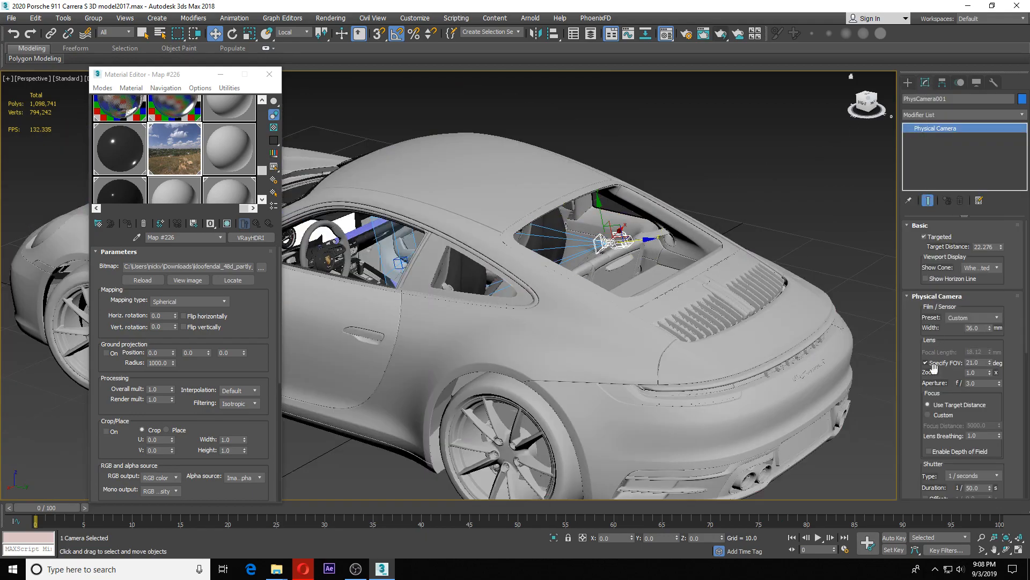
left_click(979, 383)
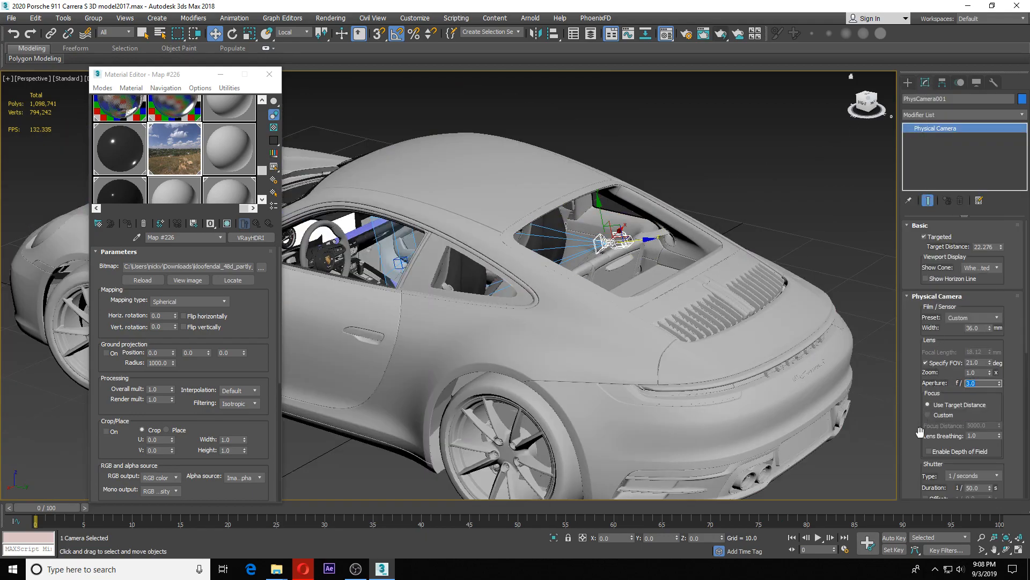
scroll("down", 3)
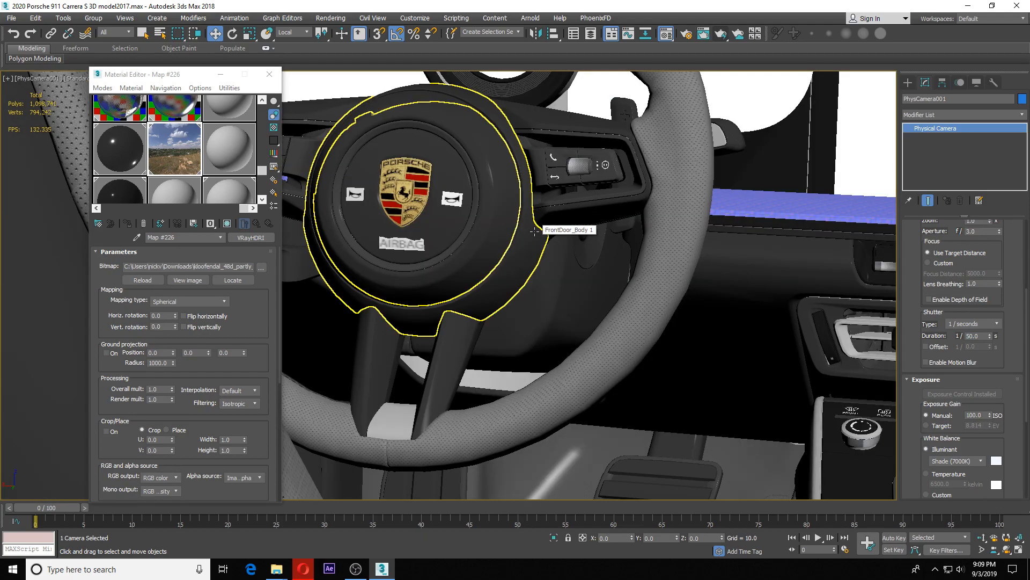
Step: Frame the steering wheel in camera view and reselect VRayLight001 via Select by Name
scroll("down", 3)
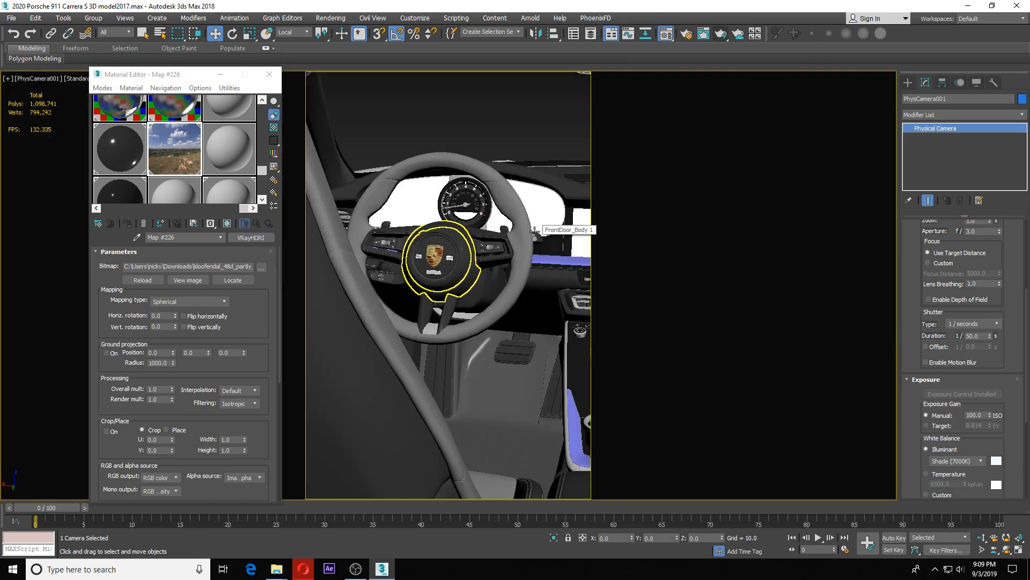
mouse_move(476, 338)
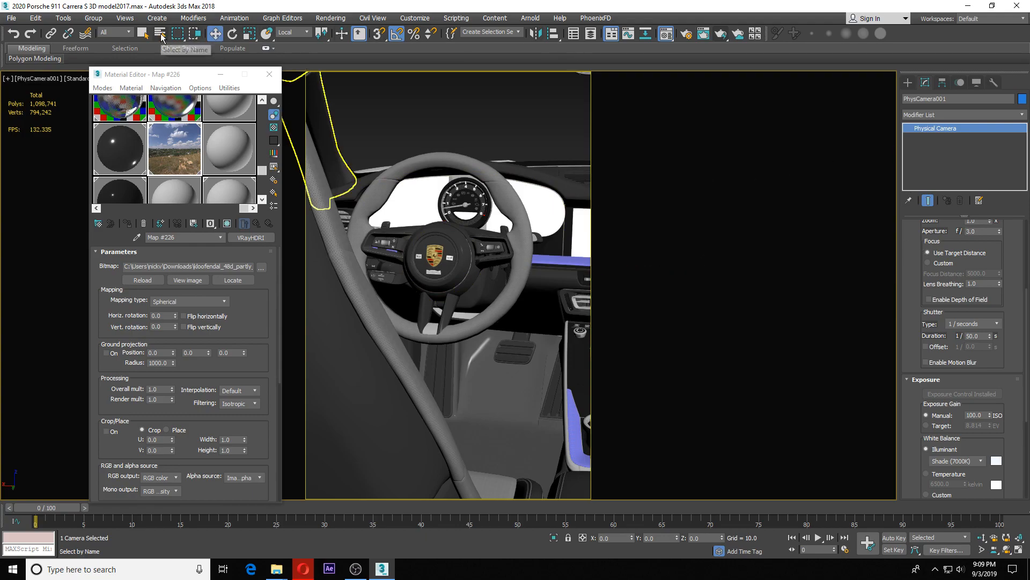
left_click(159, 33)
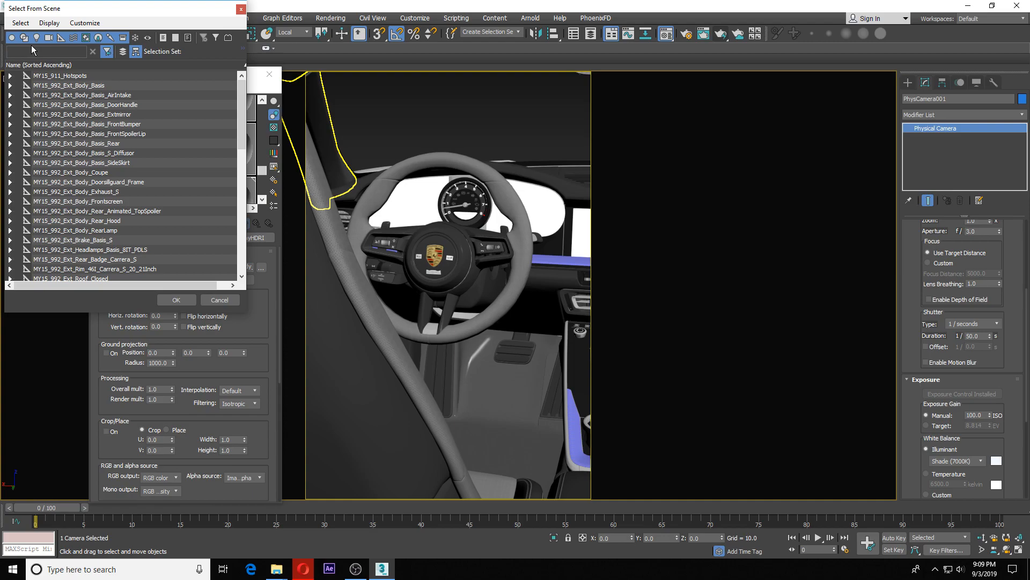
left_click(36, 38)
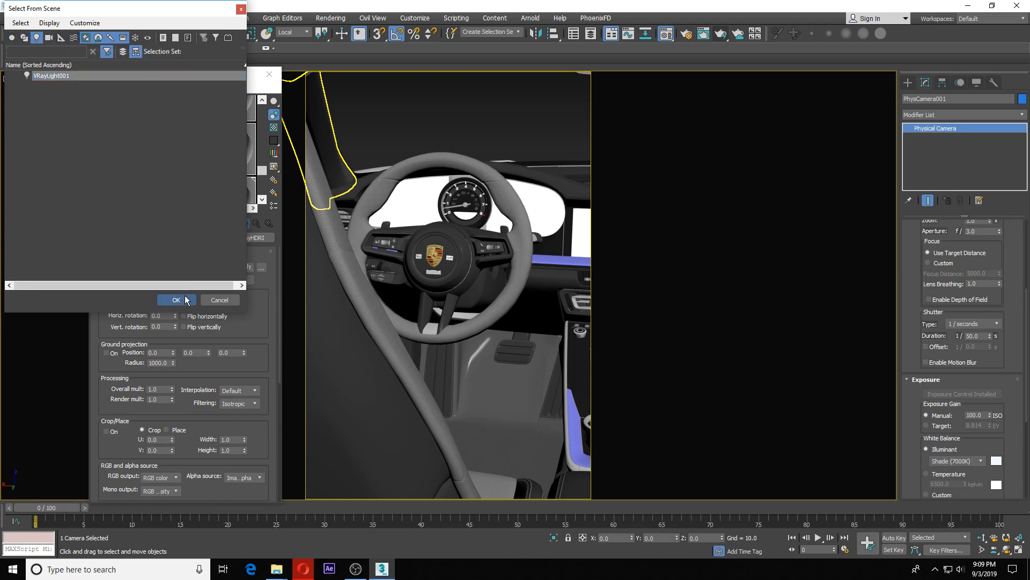
left_click(175, 299)
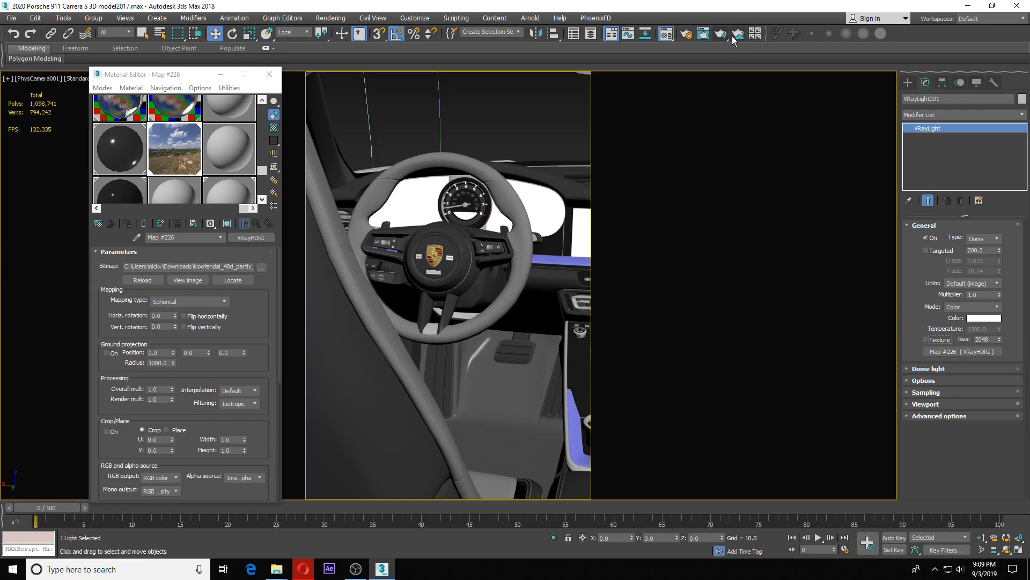
Step: Render the interior camera view with V-Ray via Render Production
left_click(720, 33)
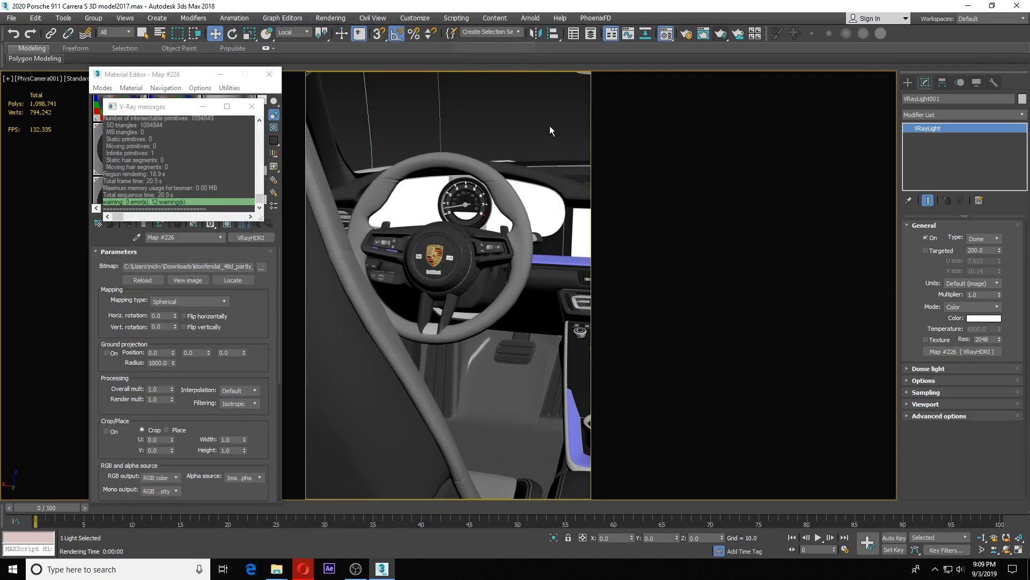
Step: Dismiss the V-Ray message log, review the cabin render with trees outside, and close it
left_click(926, 340)
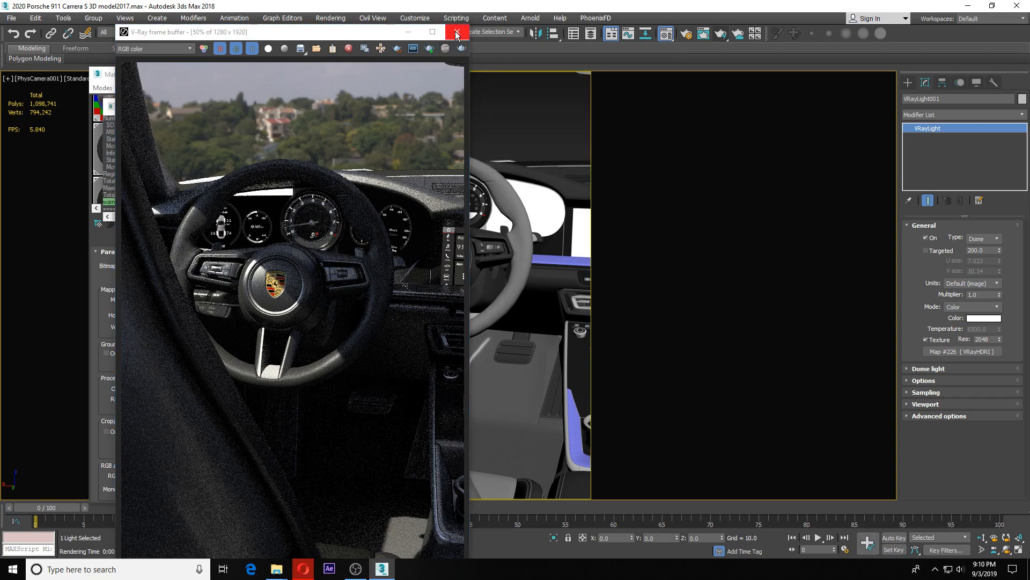
left_click(457, 32)
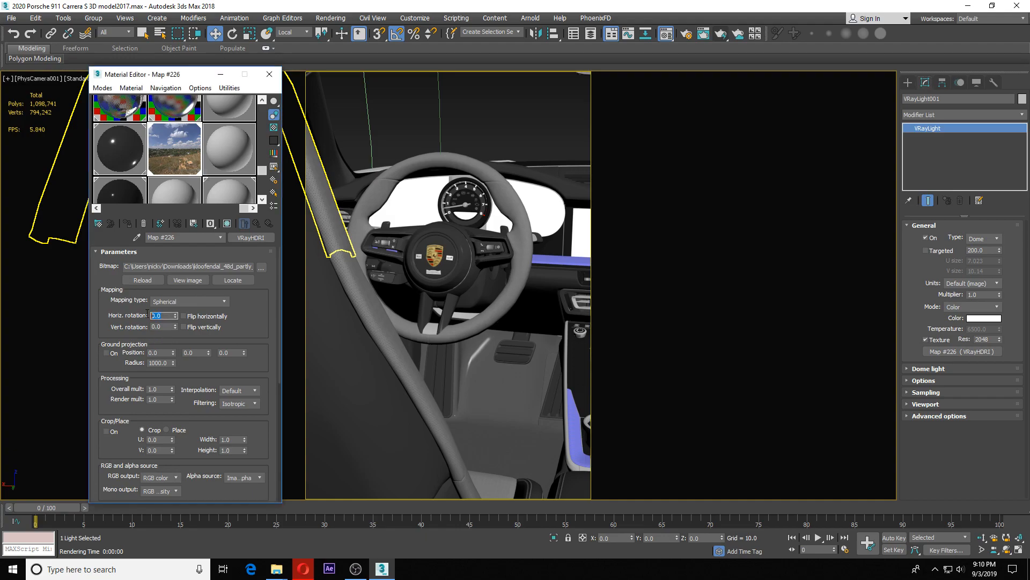
Step: Set the VRayHDRI horizontal rotation to 180 and re-render the interior view
type("90.0")
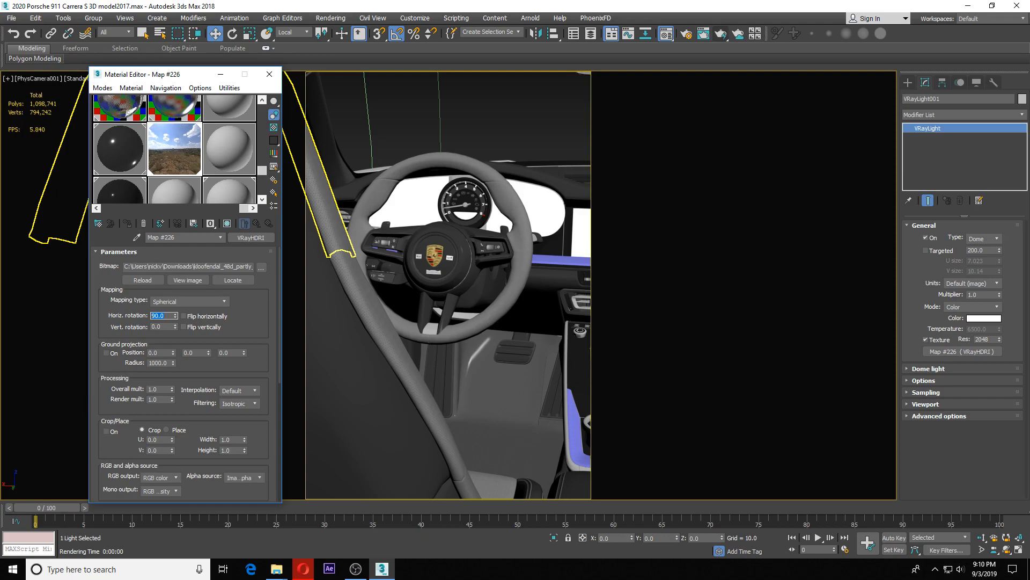
type("180.0")
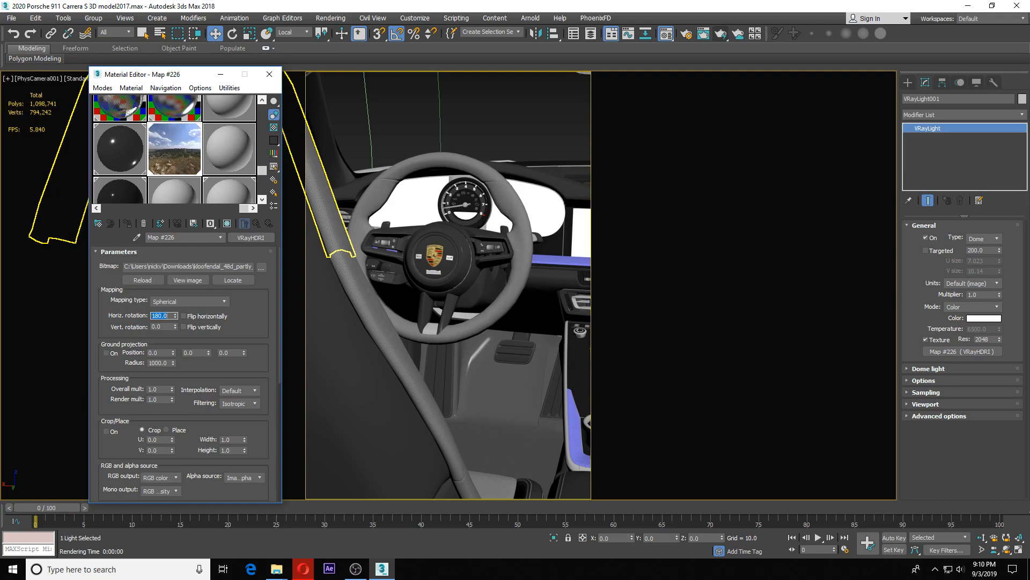
left_click(721, 34)
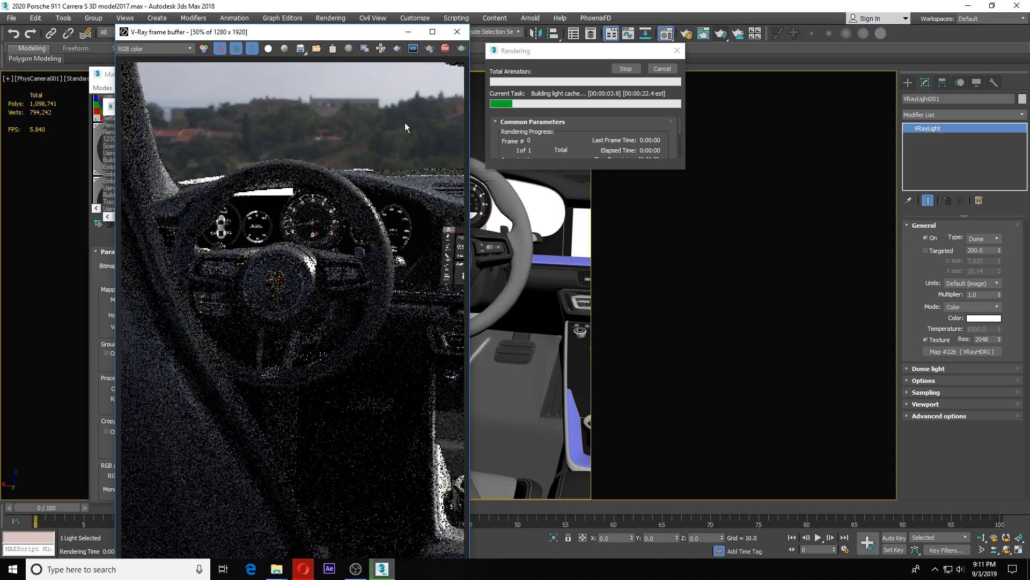
Step: Close the second in-progress V-Ray render window
left_click(457, 33)
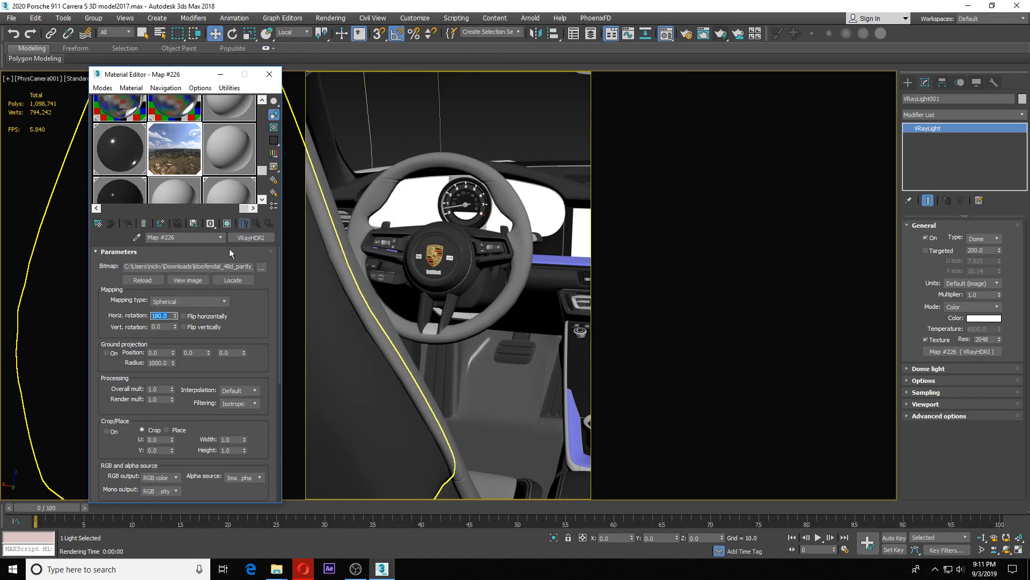
mouse_move(174, 148)
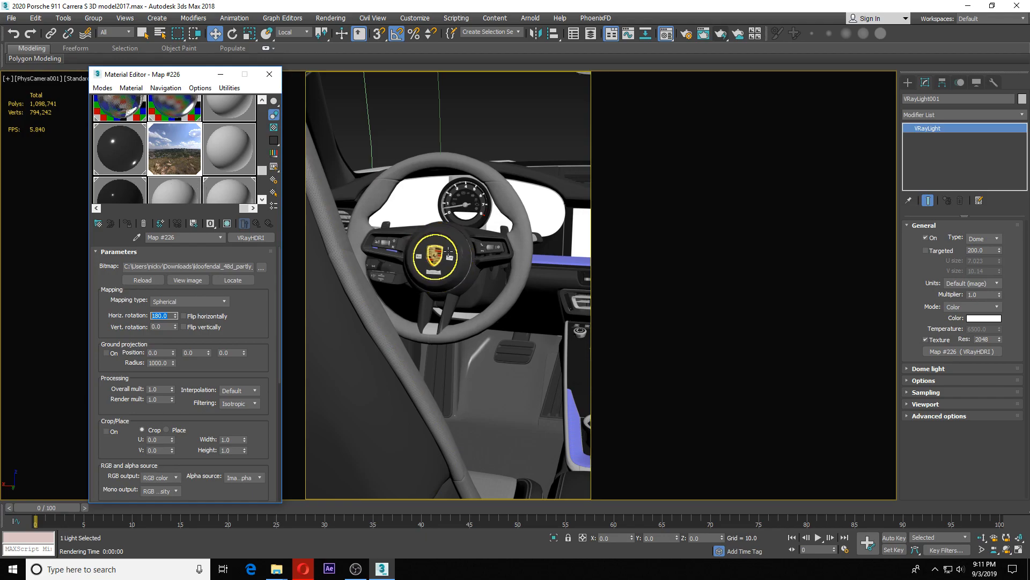
mouse_move(447, 252)
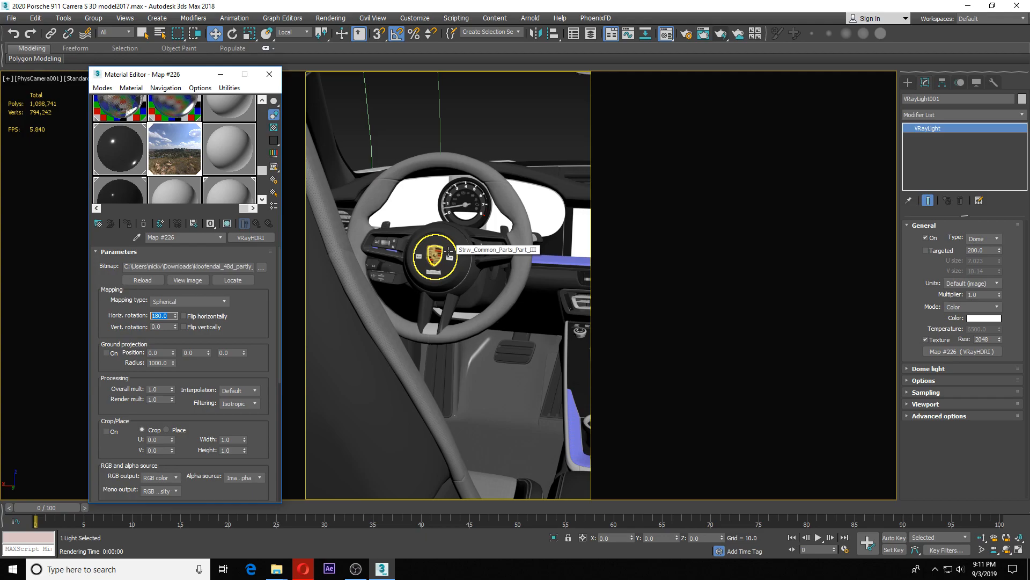
mouse_move(440, 471)
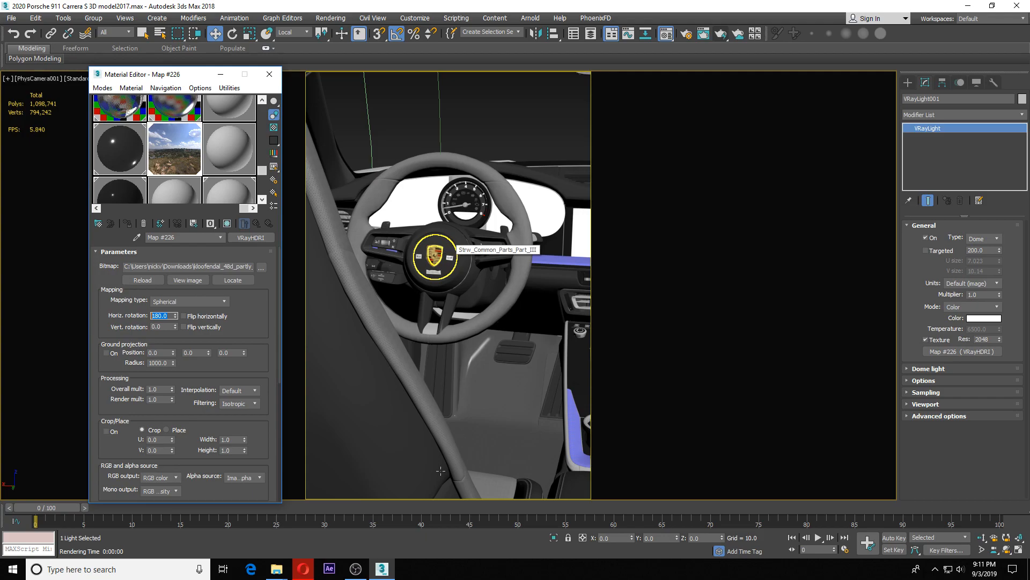